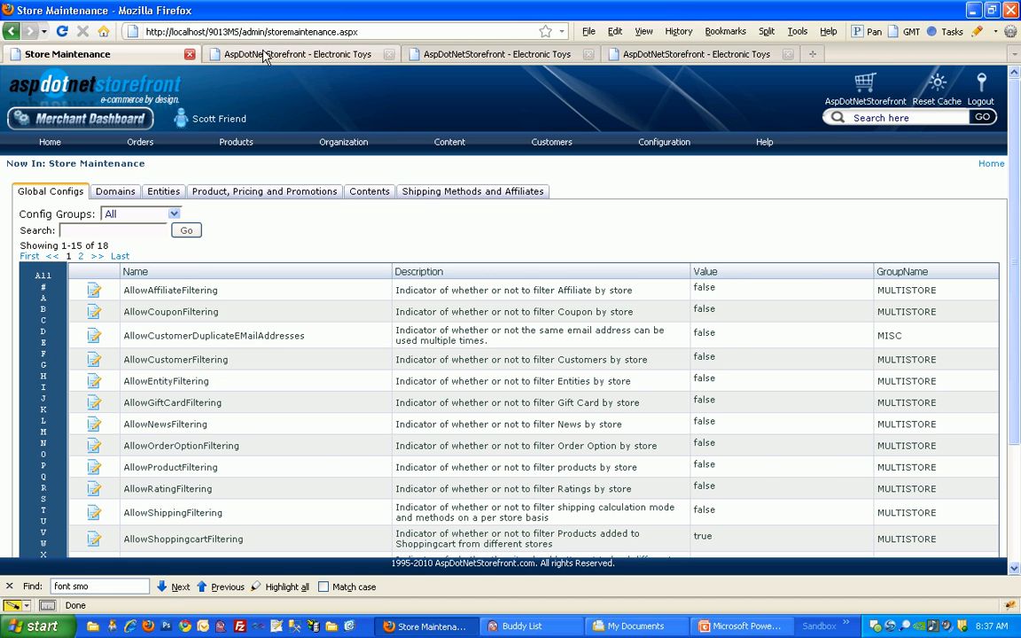
Preview the cars and airplanes storefronts before filtering, then return to store maintenance
left_click(301, 53)
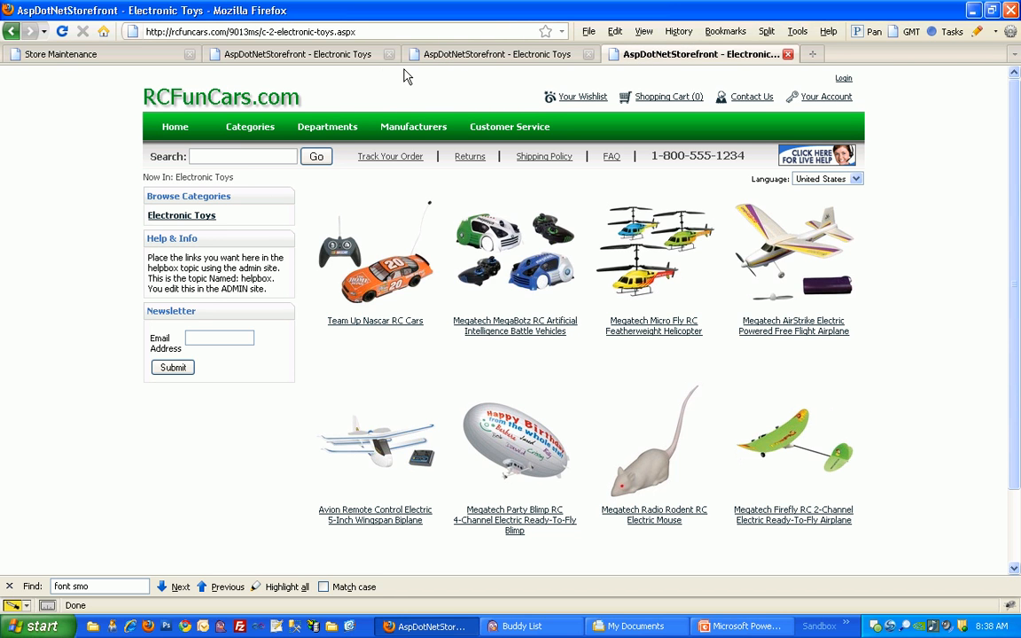
mouse_move(333, 85)
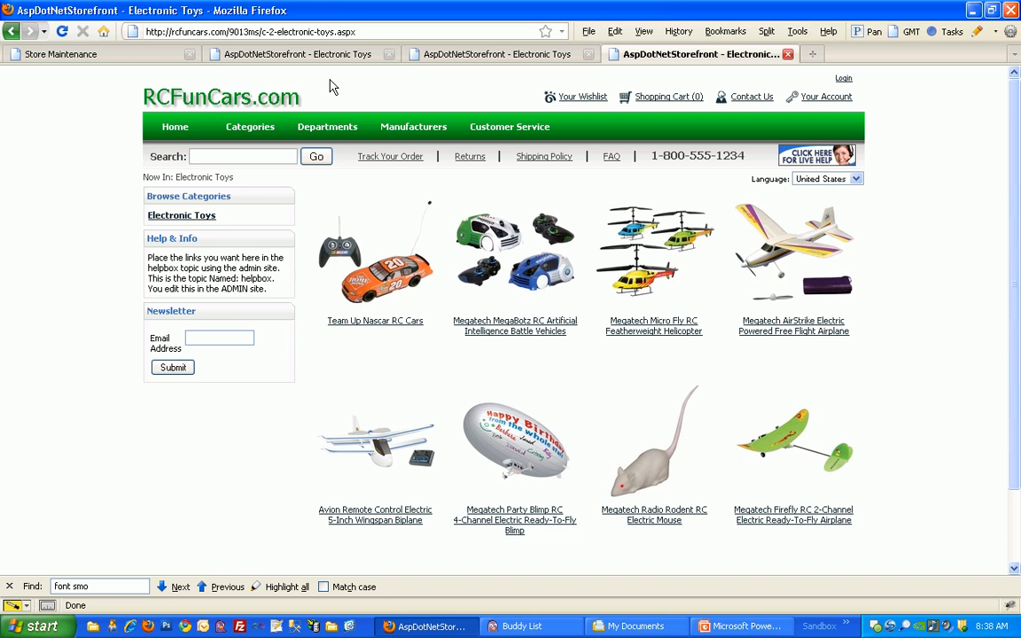
left_click(497, 53)
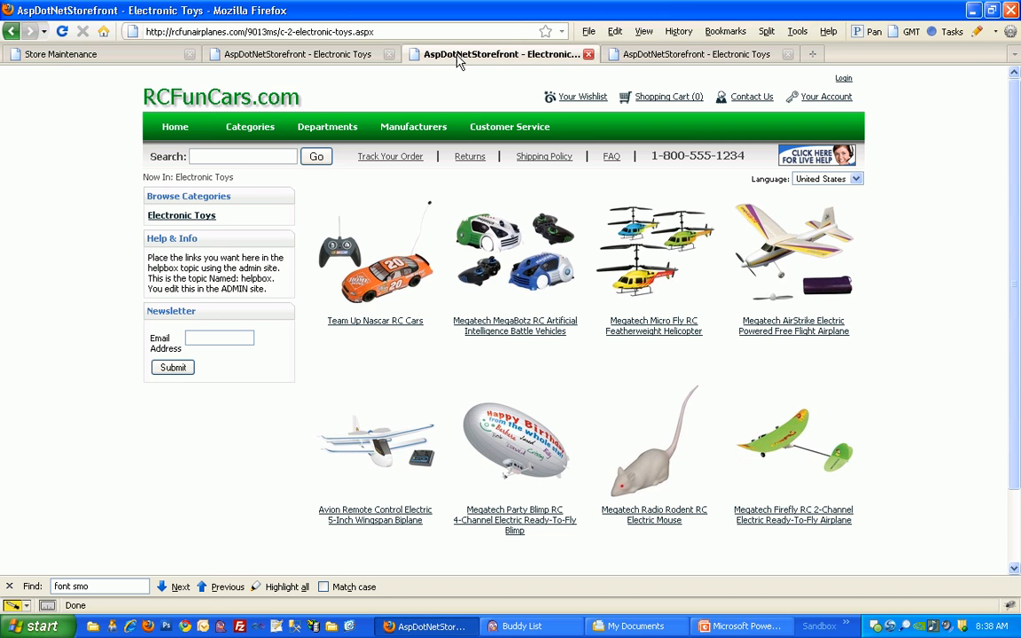
left_click(301, 53)
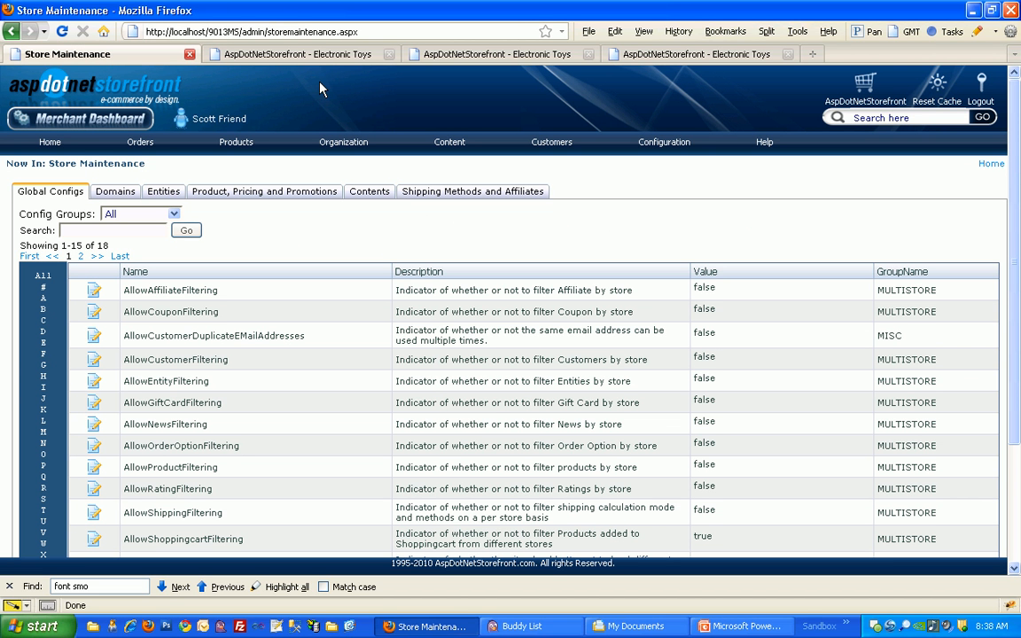
Set the AllowProductFiltering global config to Yes and save it
left_click(138, 141)
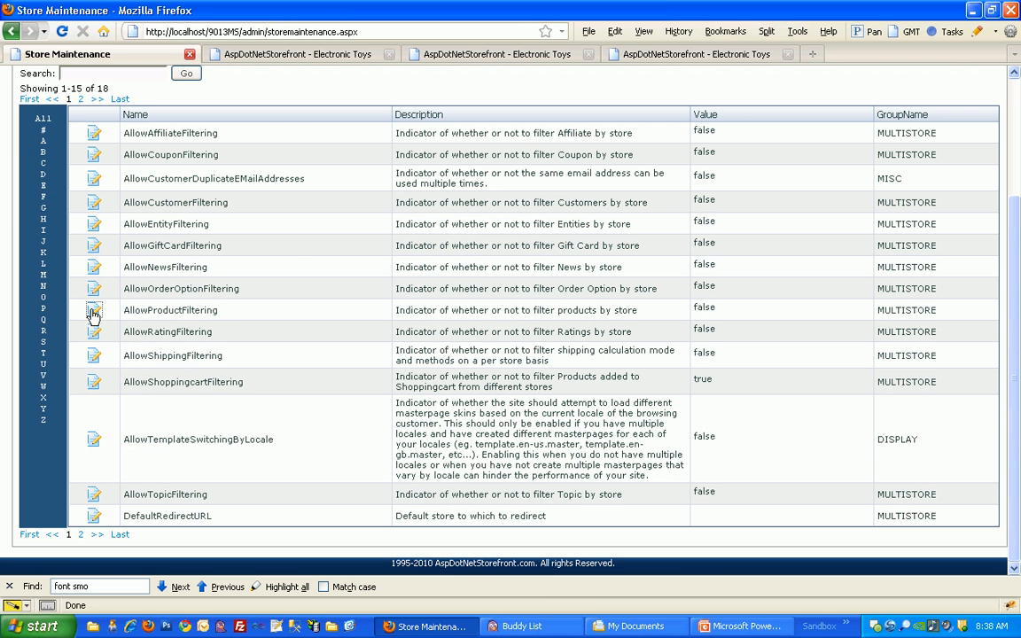
left_click(94, 310)
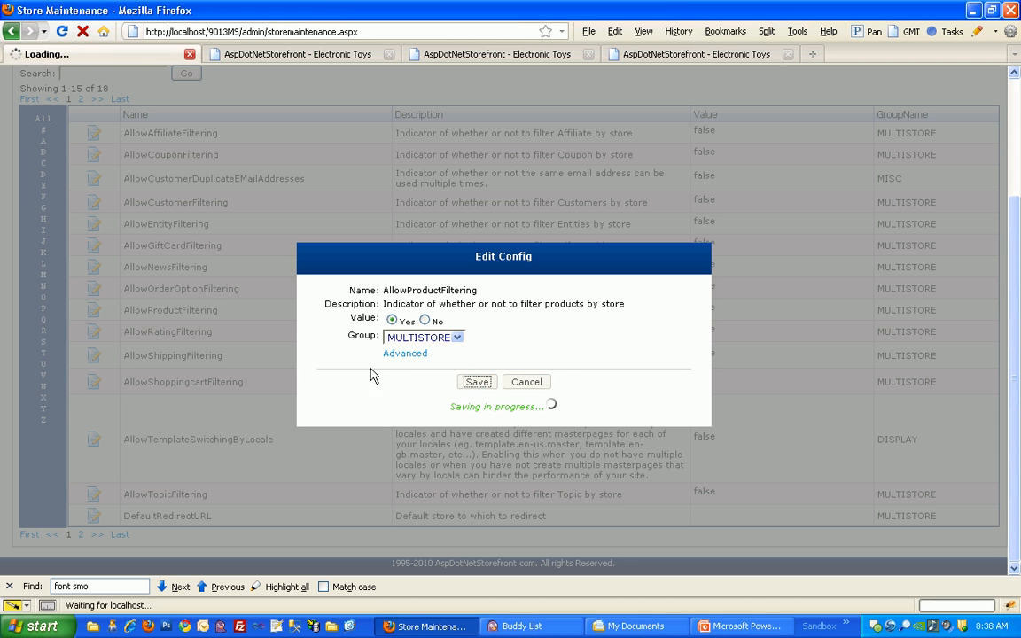
left_click(475, 381)
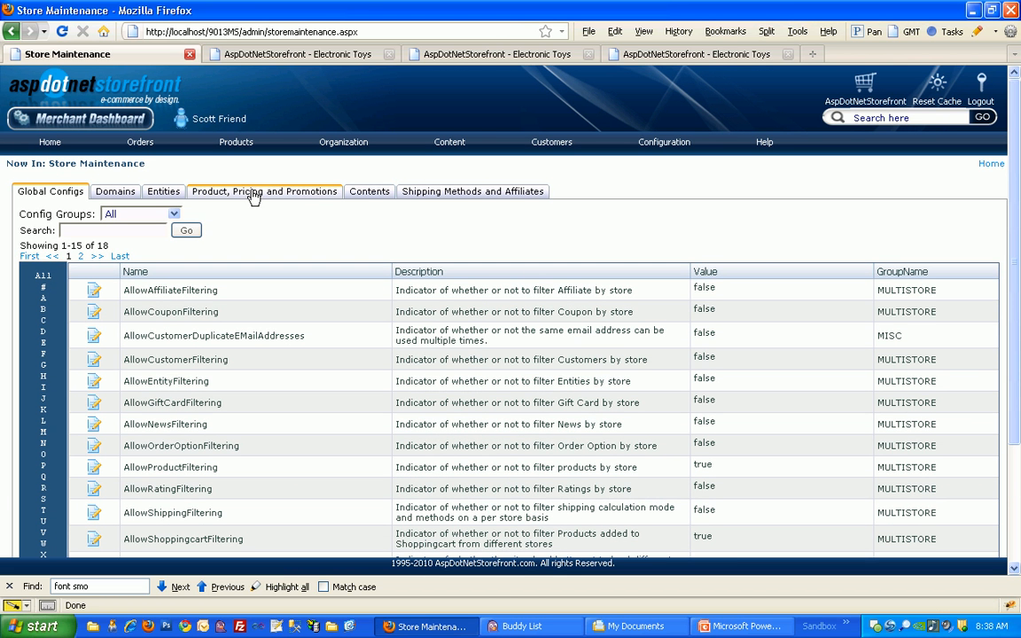
Bring up the per-store product mapping for rcfuntoys.com and refresh the toys storefront
left_click(262, 191)
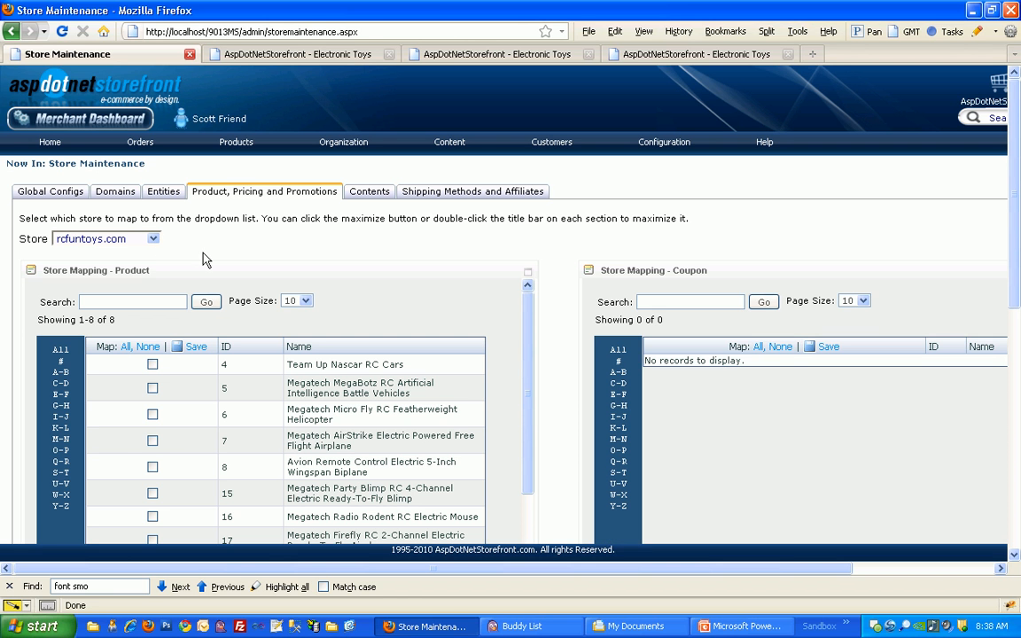
left_click(297, 53)
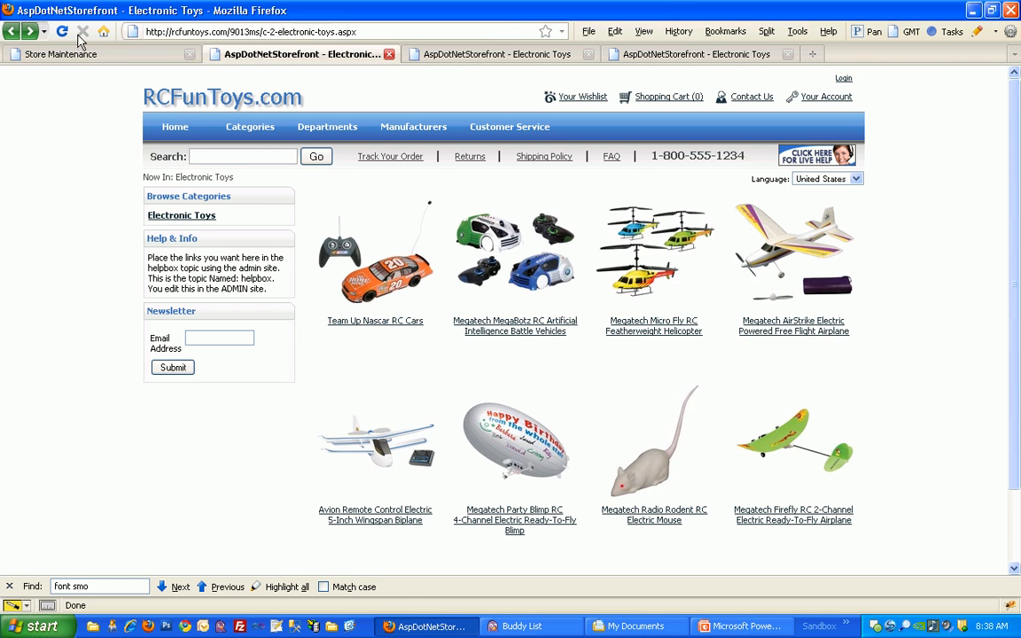
left_click(326, 128)
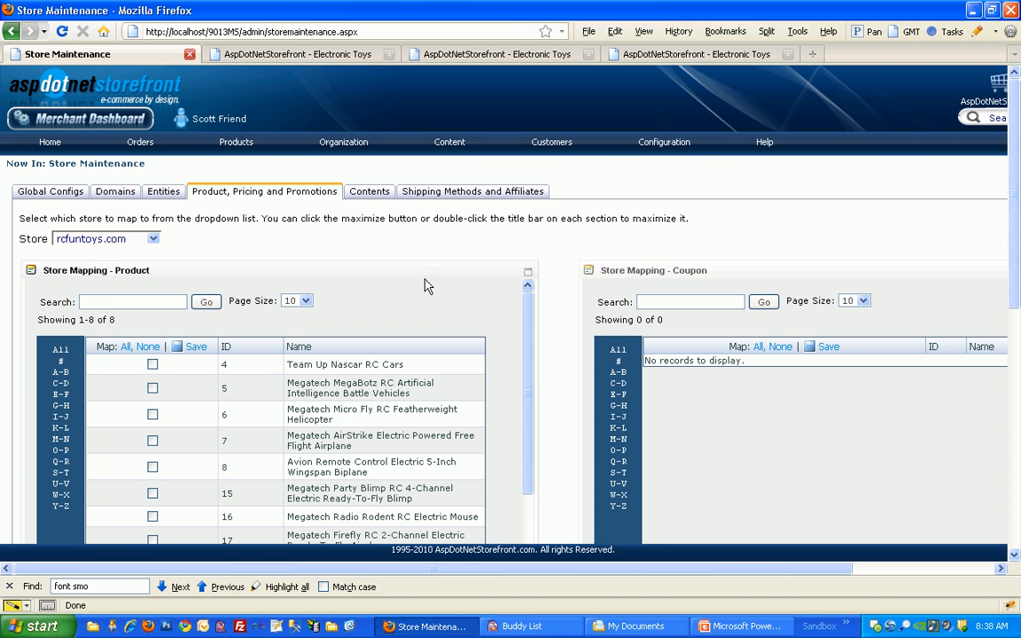
mouse_move(163, 326)
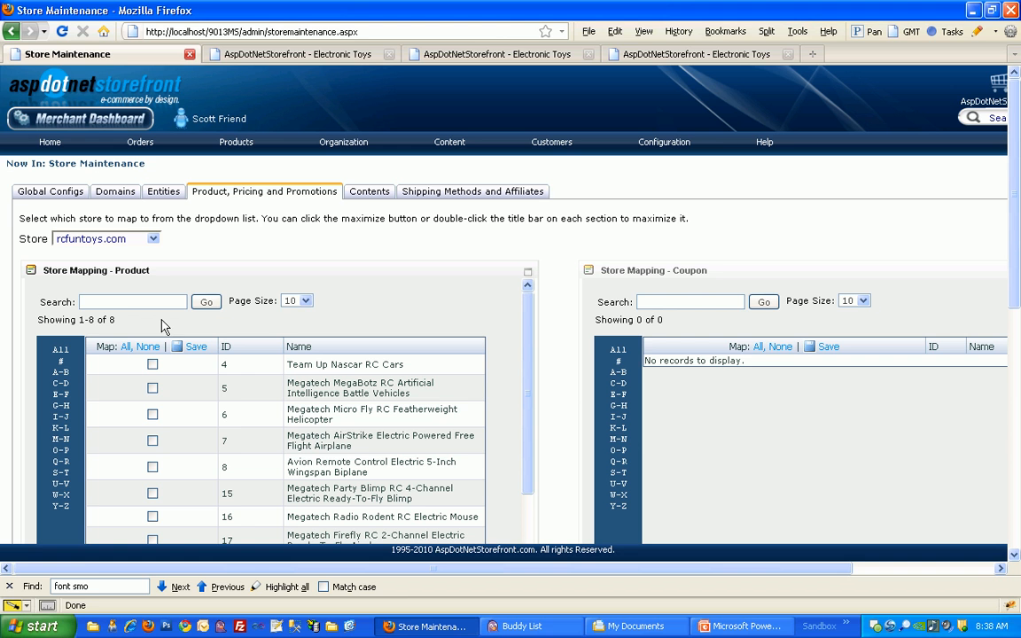
mouse_move(80, 259)
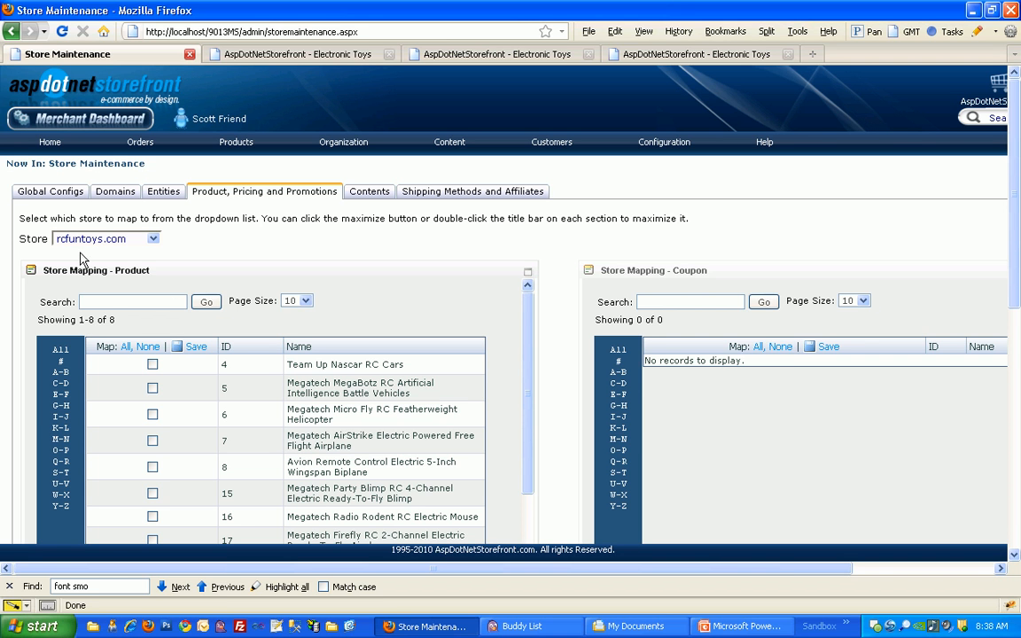
mouse_move(129, 345)
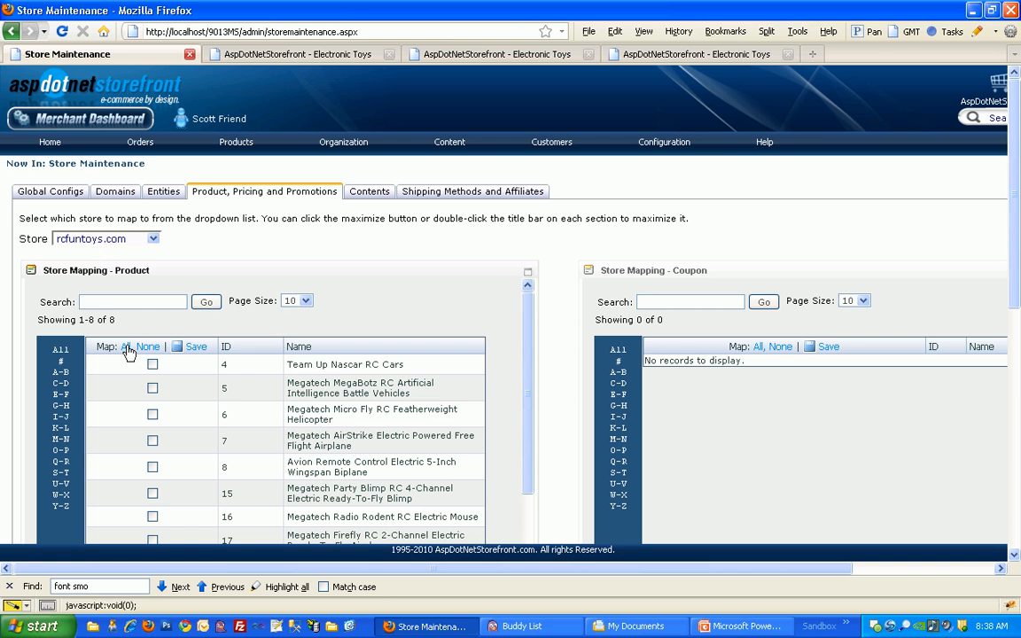
Use Map: All to check every product for rcfuntoys.com
left_click(124, 346)
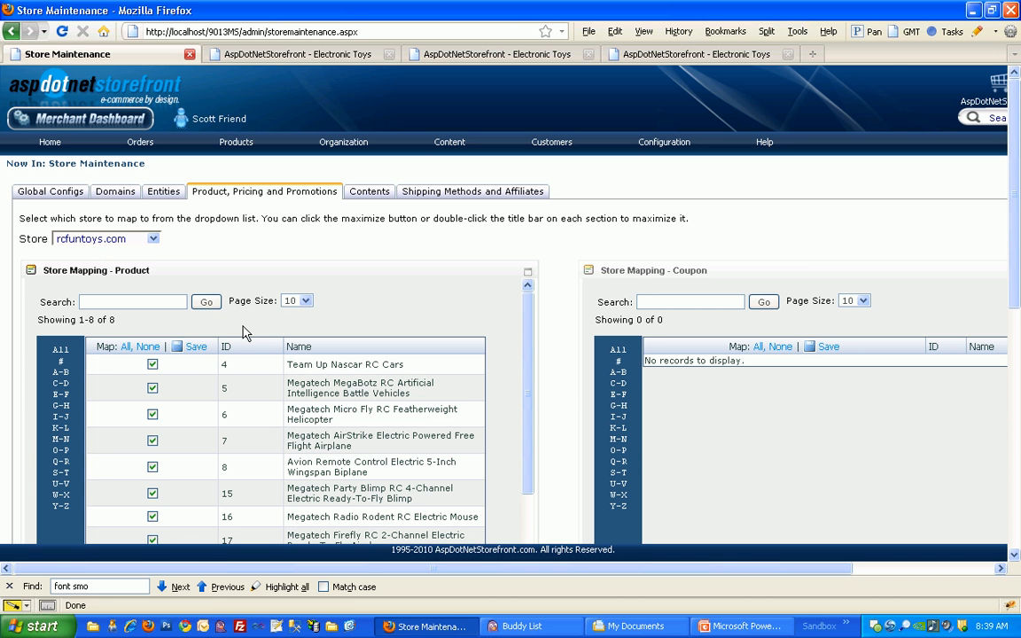
left_click(153, 237)
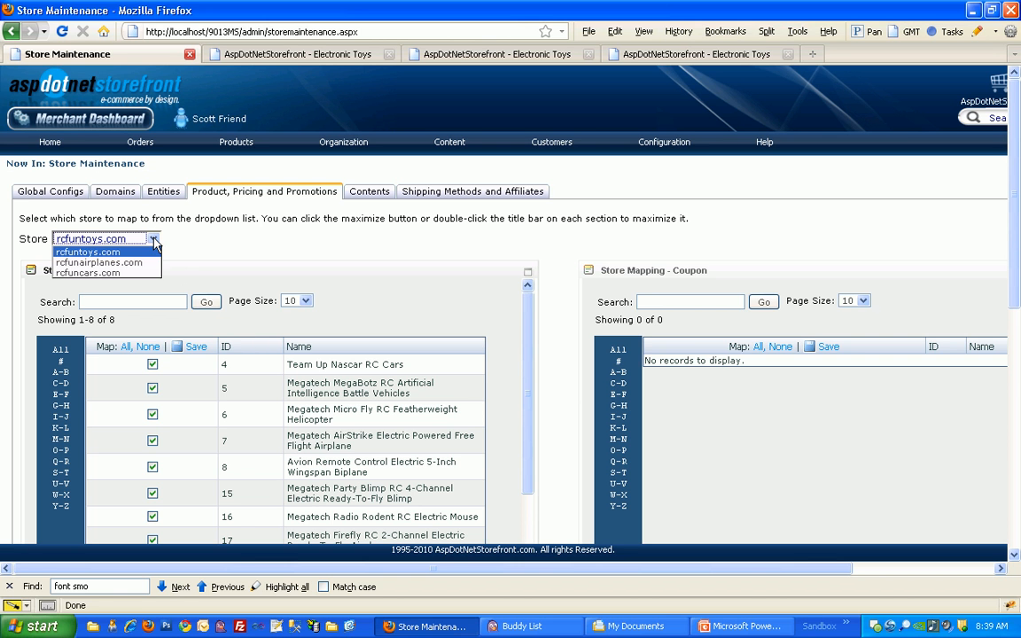
Select rcfunairplanes.com and map the Micro Fly helicopter, Party Blimp and FireFly airplane to it
left_click(100, 262)
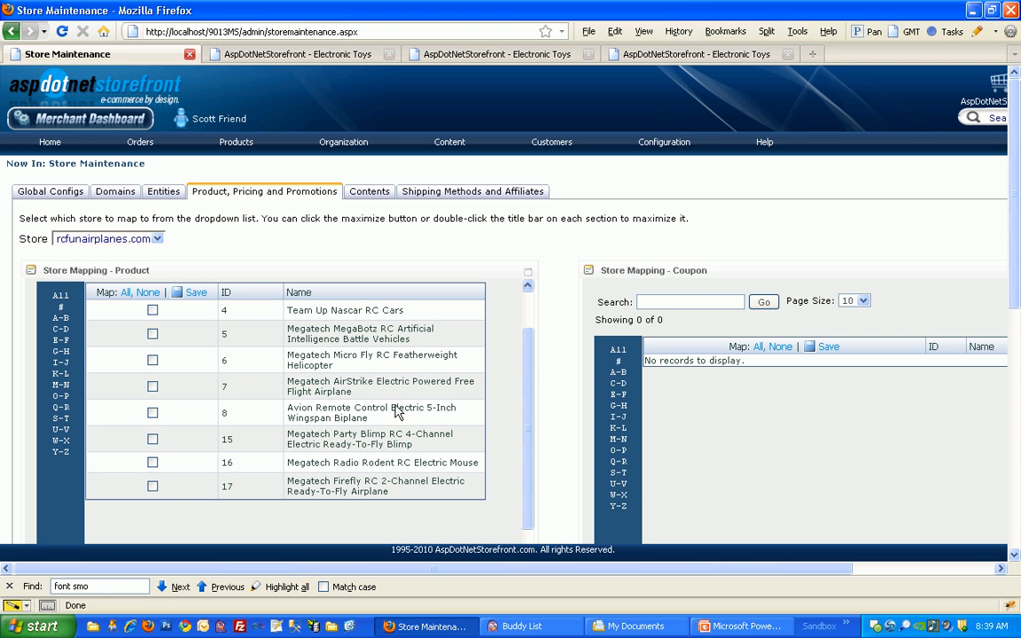
mouse_move(358, 317)
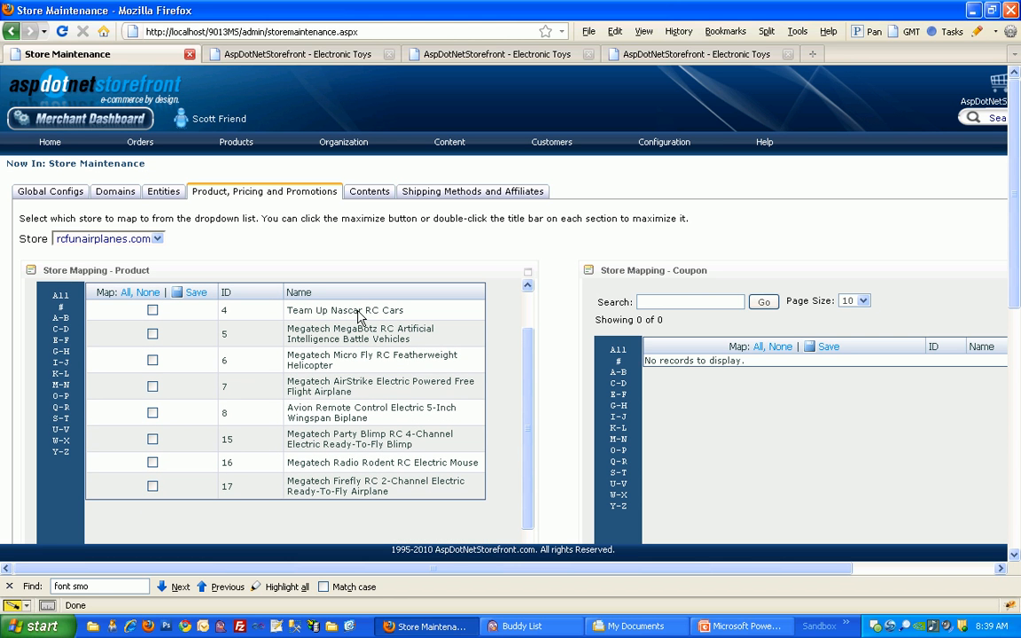
mouse_move(299, 347)
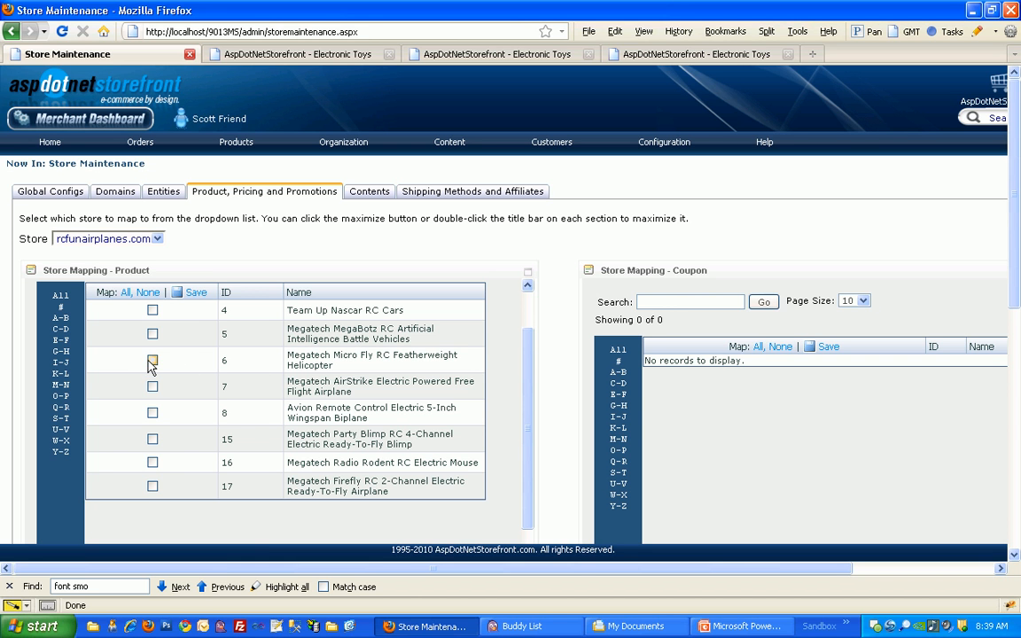
left_click(152, 358)
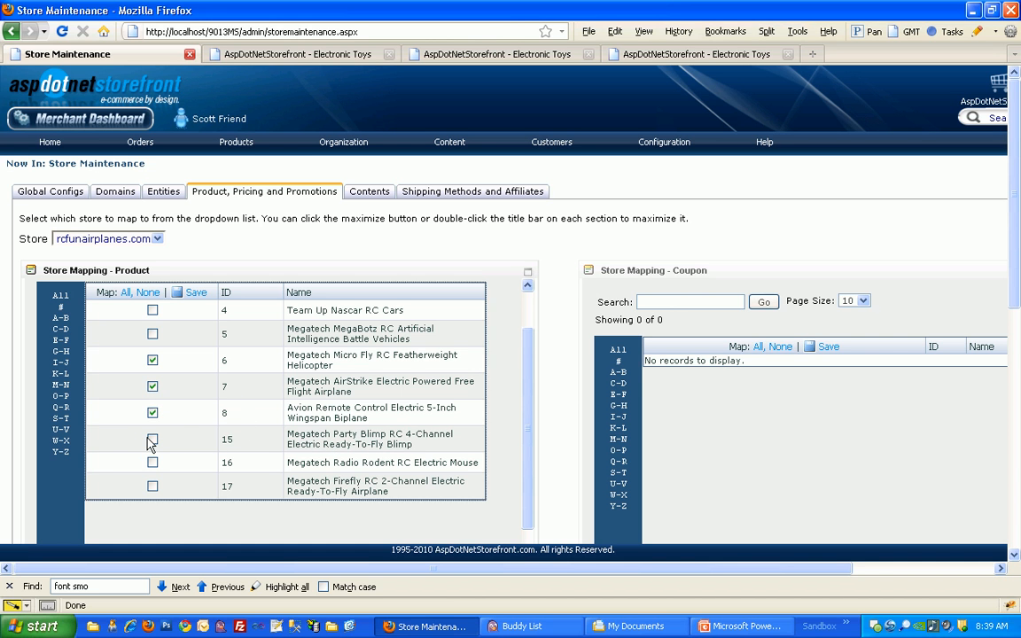
left_click(152, 440)
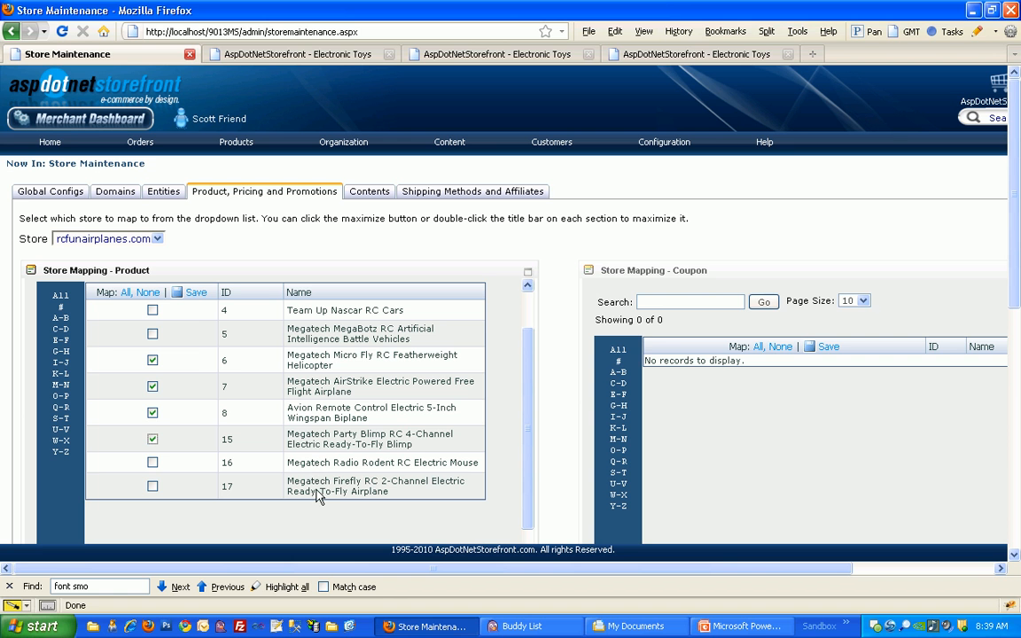
left_click(152, 485)
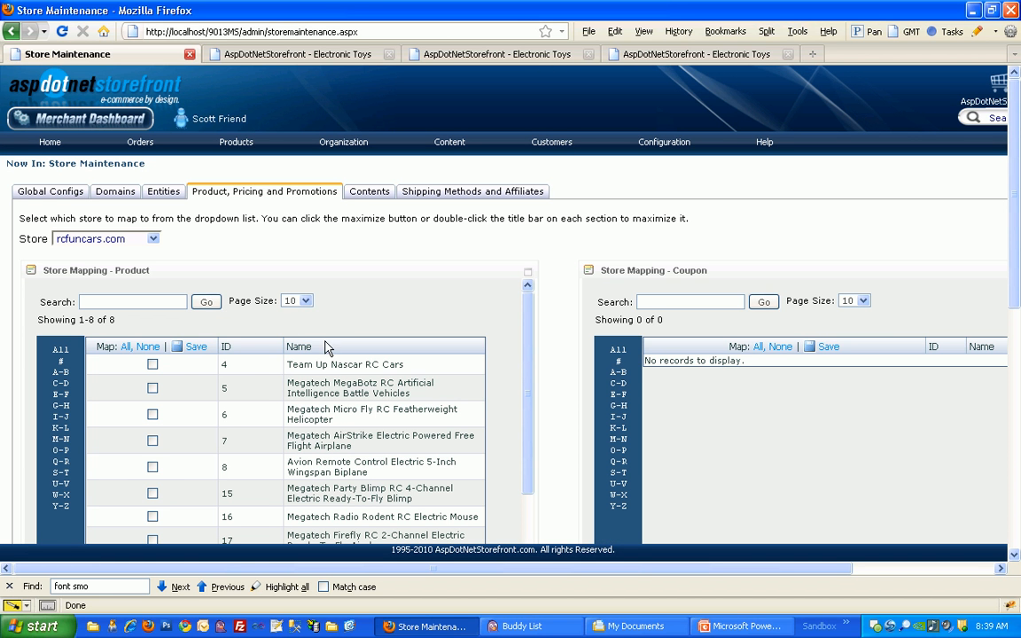
Map the Nascar RC cars, MegaBotz battle vehicles and RC Electric Mouse to rcfuncars.com
left_click(152, 365)
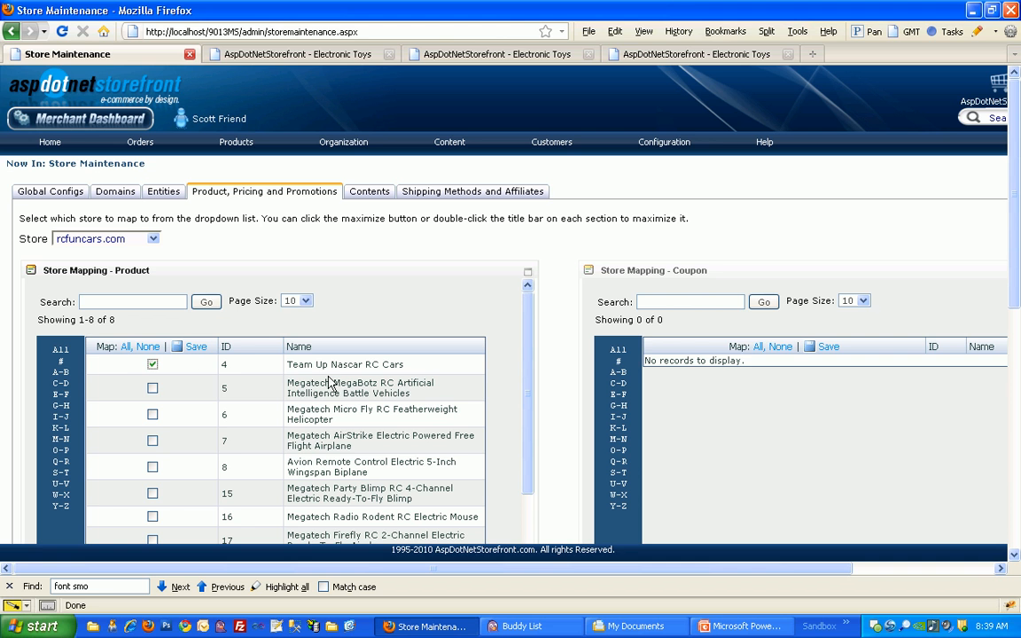
left_click(152, 387)
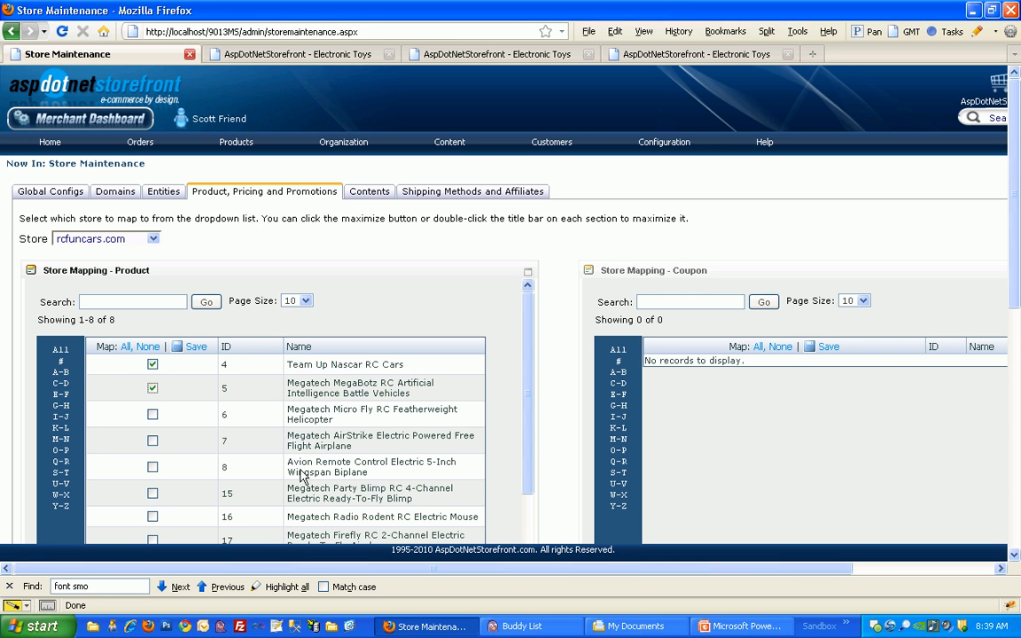
scroll("down", 3)
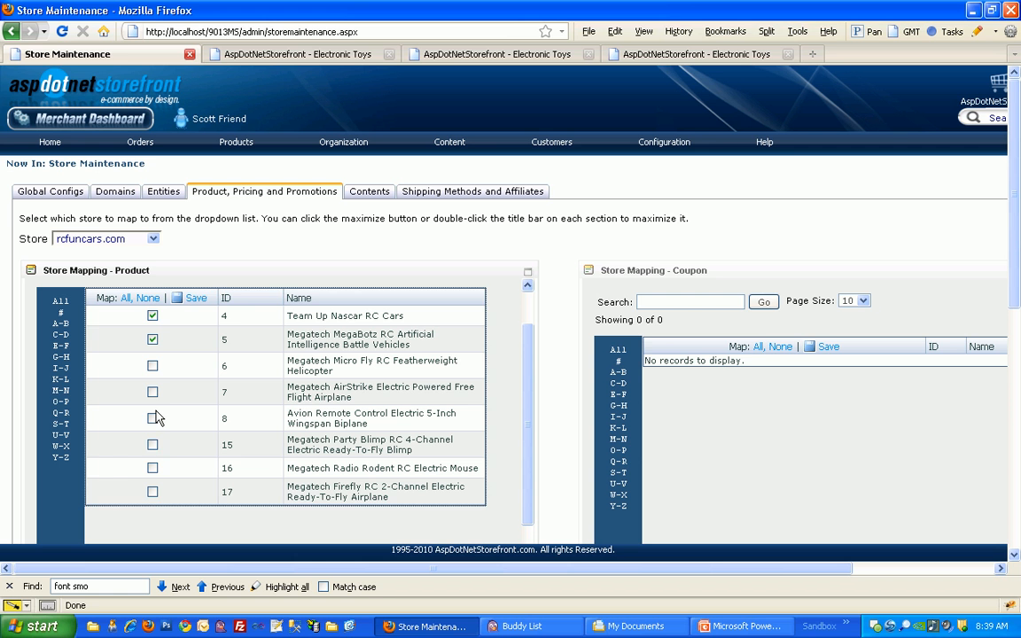
left_click(153, 468)
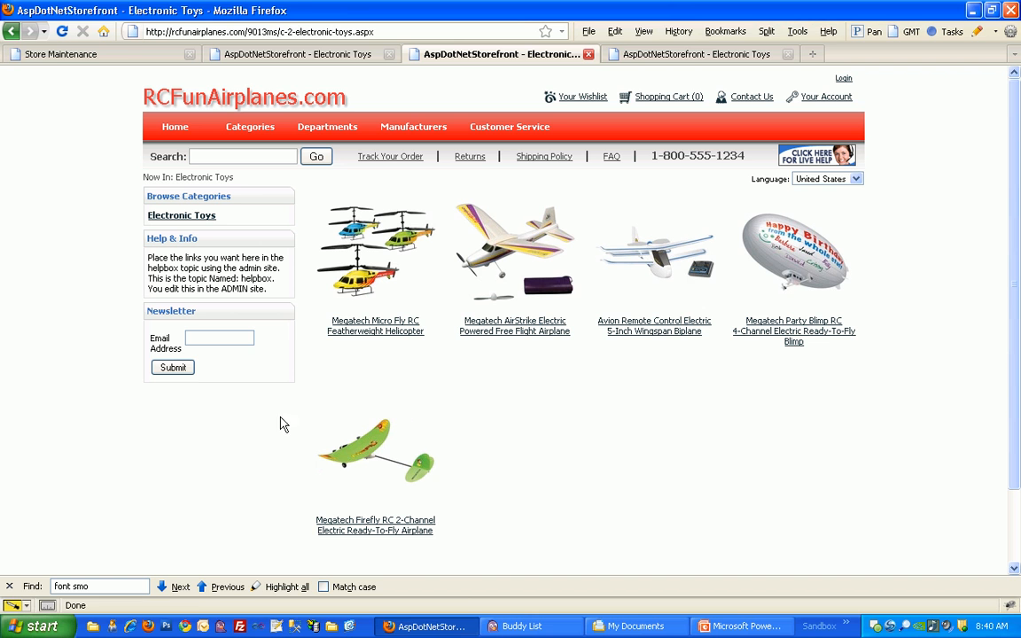
mouse_move(588, 369)
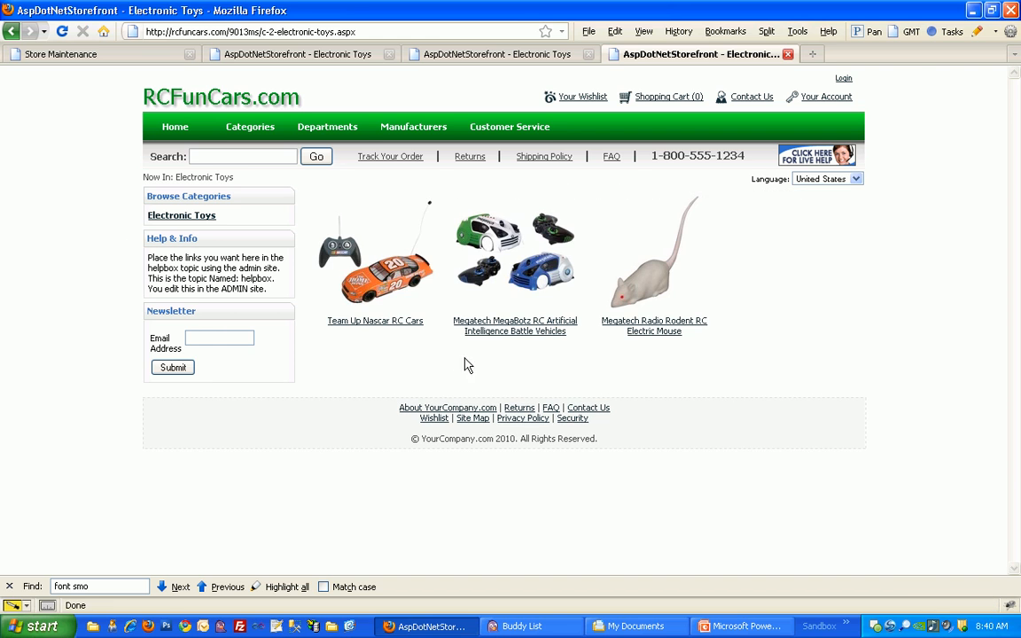
mouse_move(447, 382)
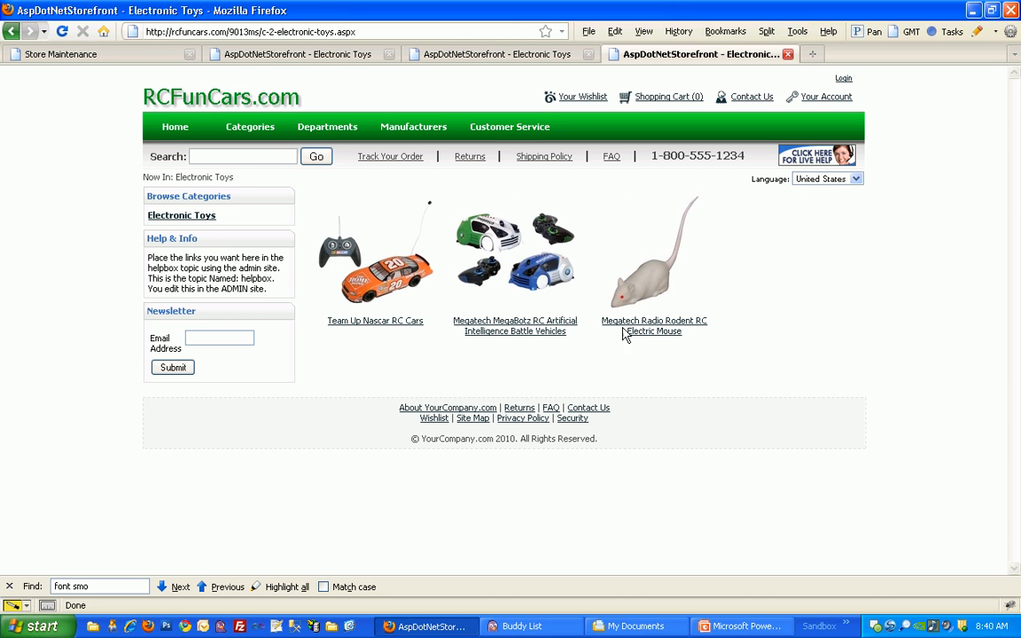
mouse_move(642, 256)
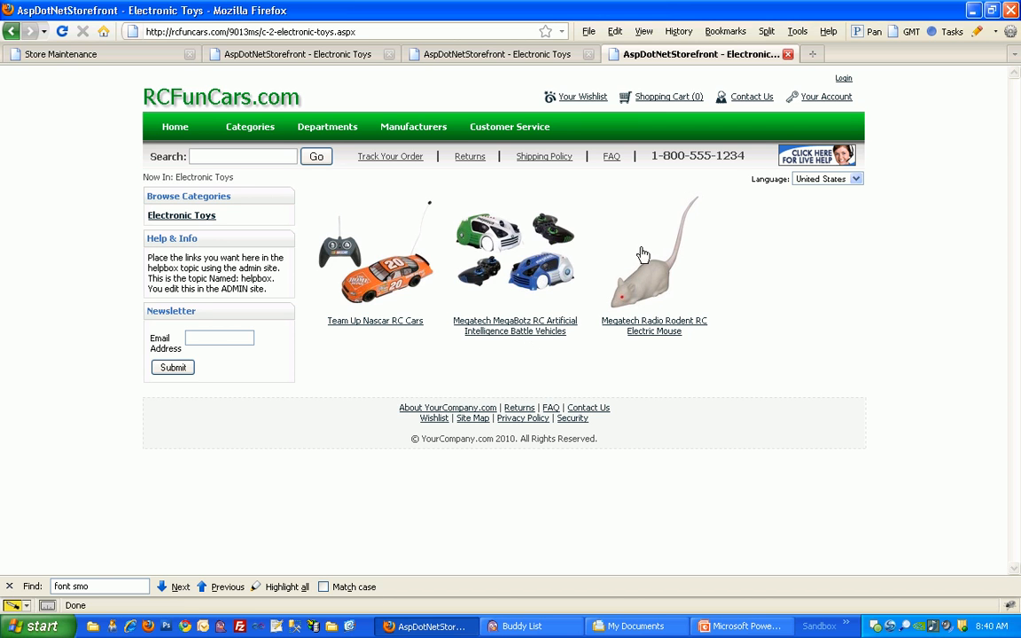